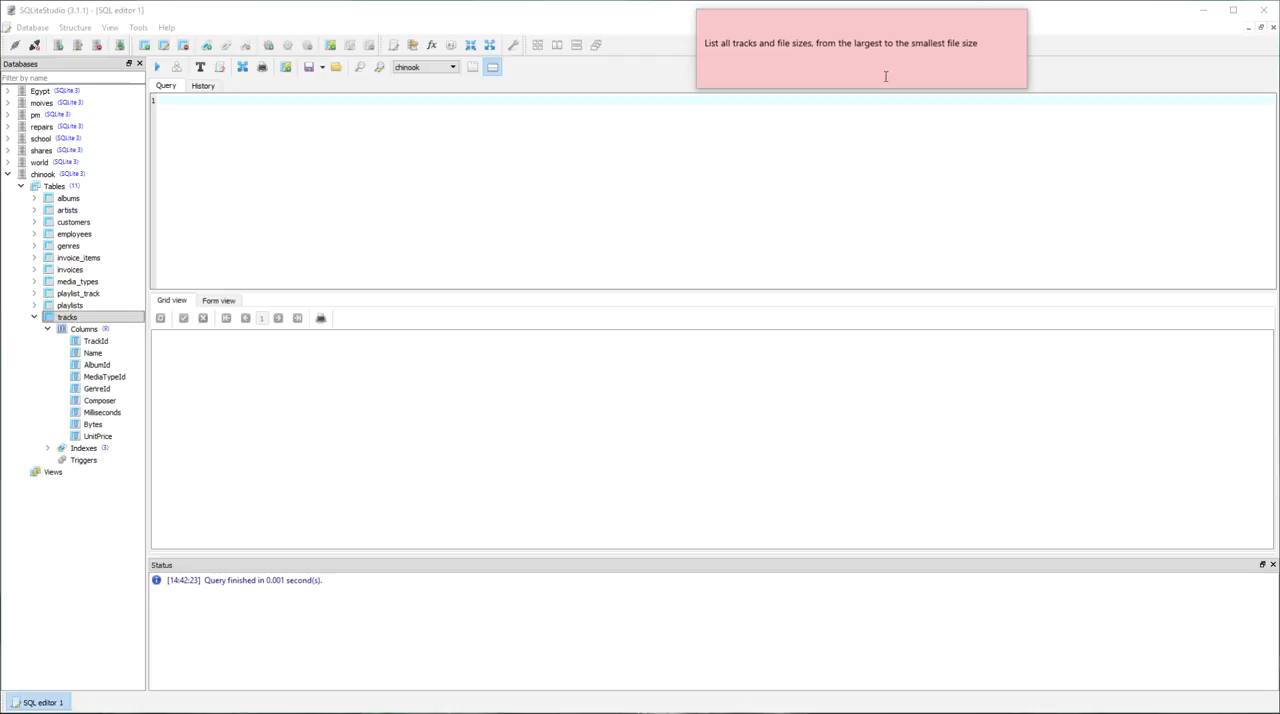
{"action": "mouse_move", "coordinate": [740, 60]}
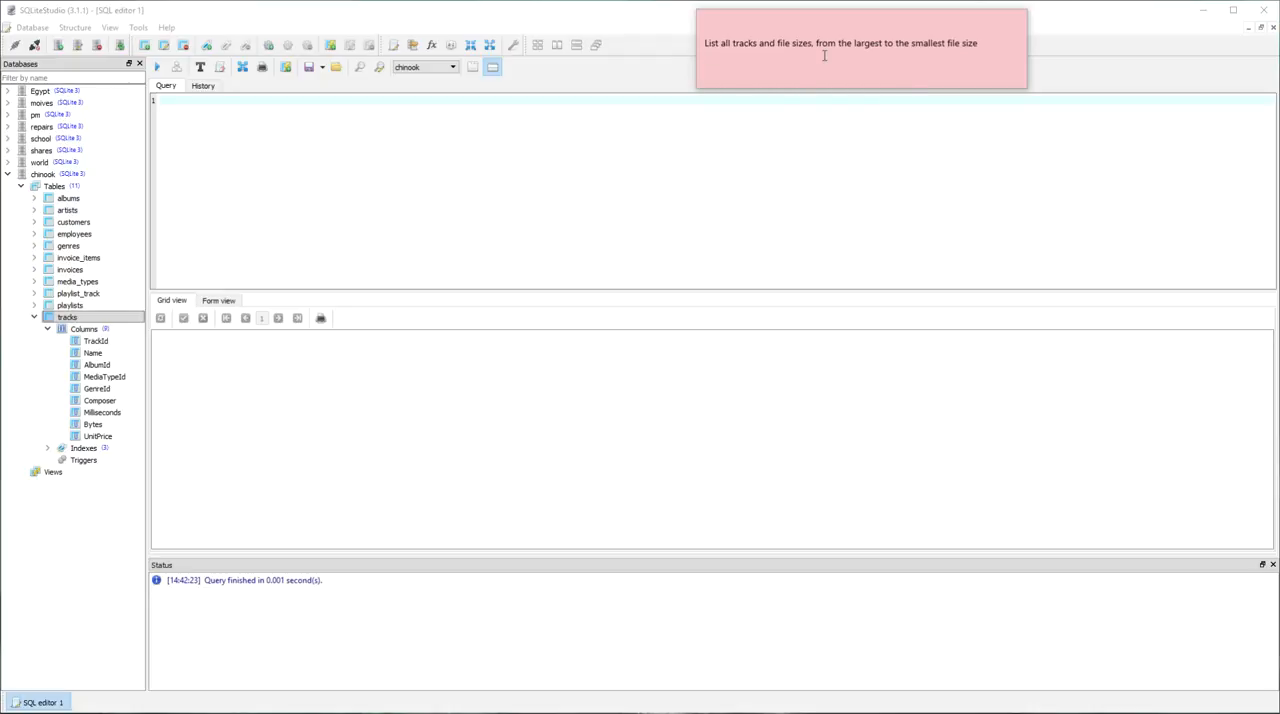
{"action": "mouse_move", "coordinate": [778, 138]}
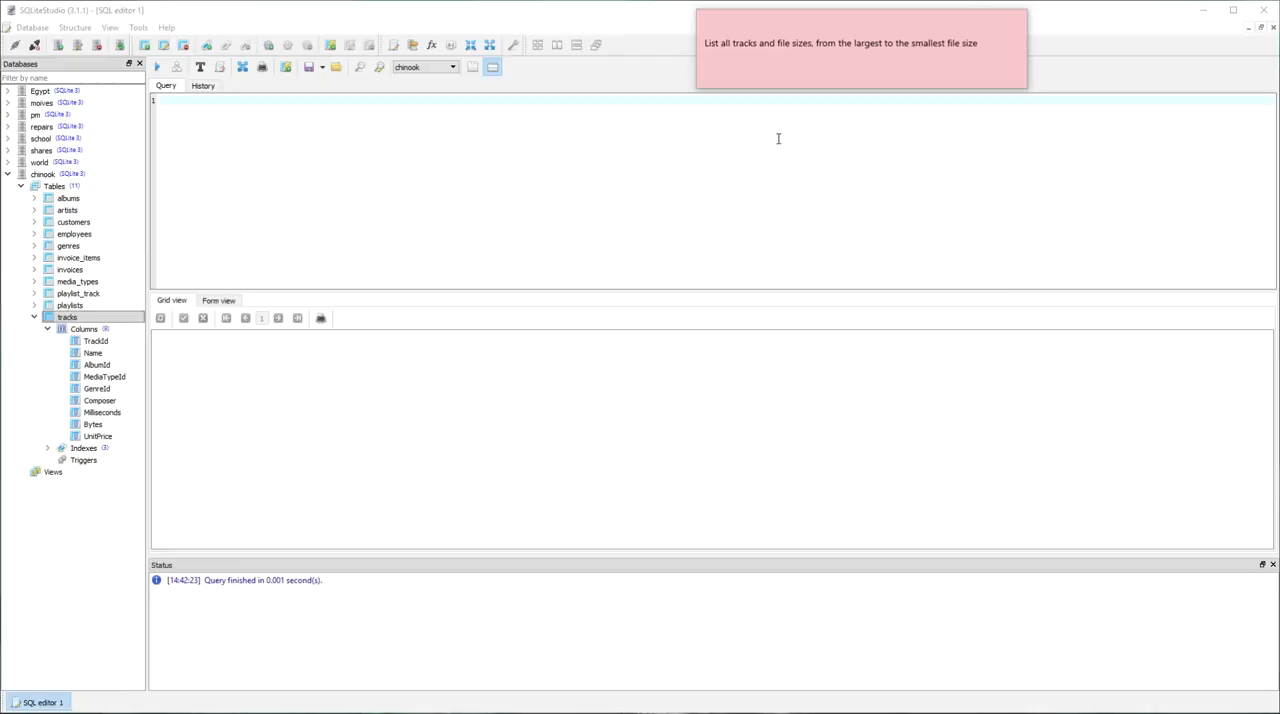
Write the query SELECT Name, Bytes FROM tracks; in the SQL editor.
{"action": "type", "text": "SELC"}
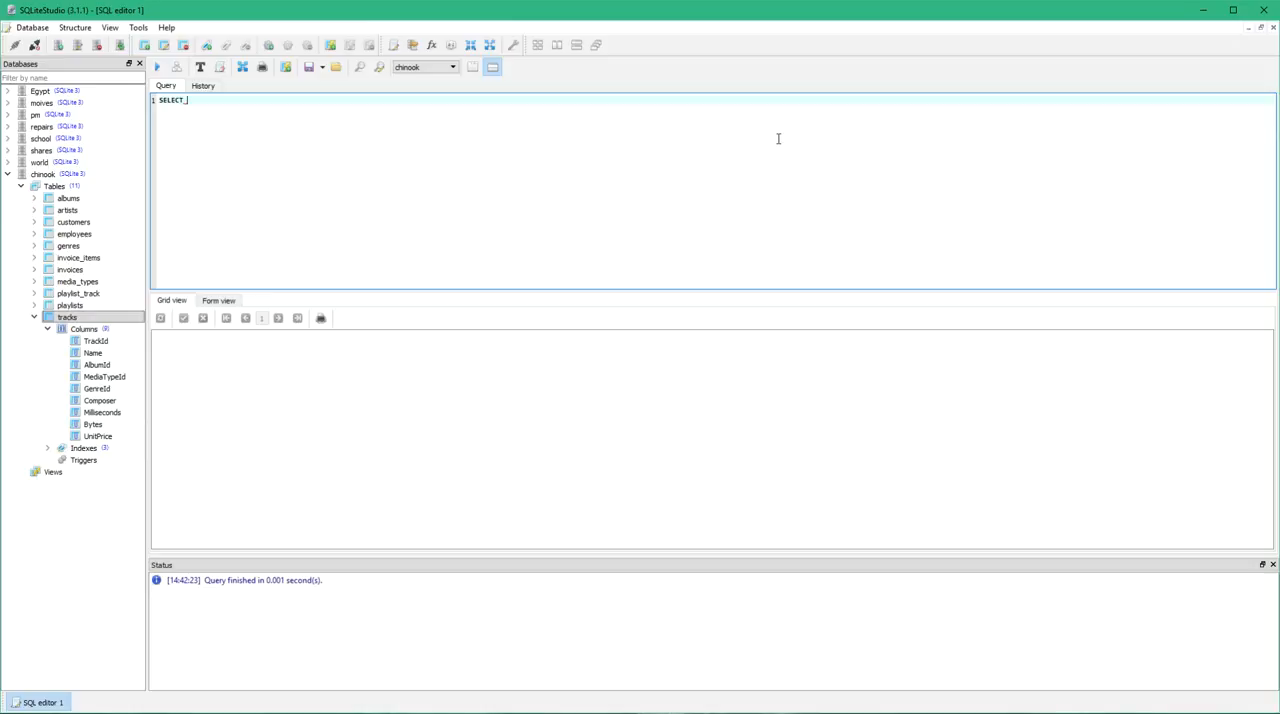
{"action": "type", "text": "Name, Bytes"}
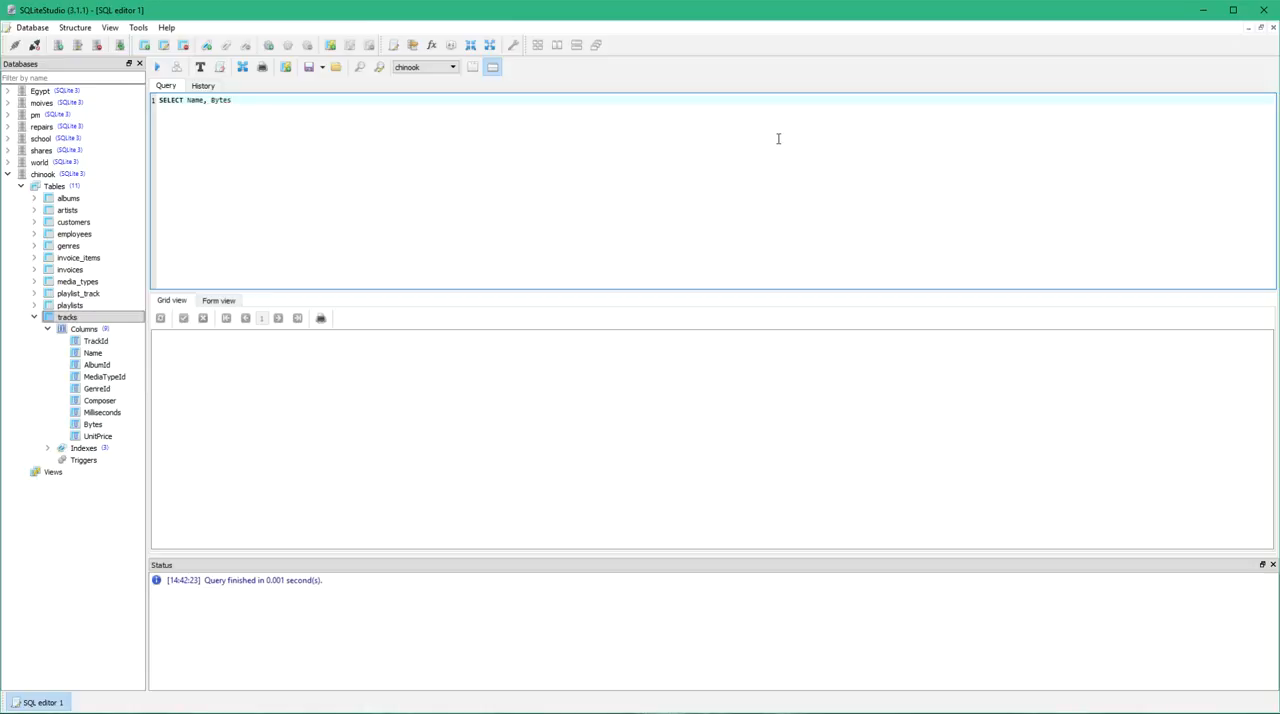
{"action": "type", "text": "FROM"}
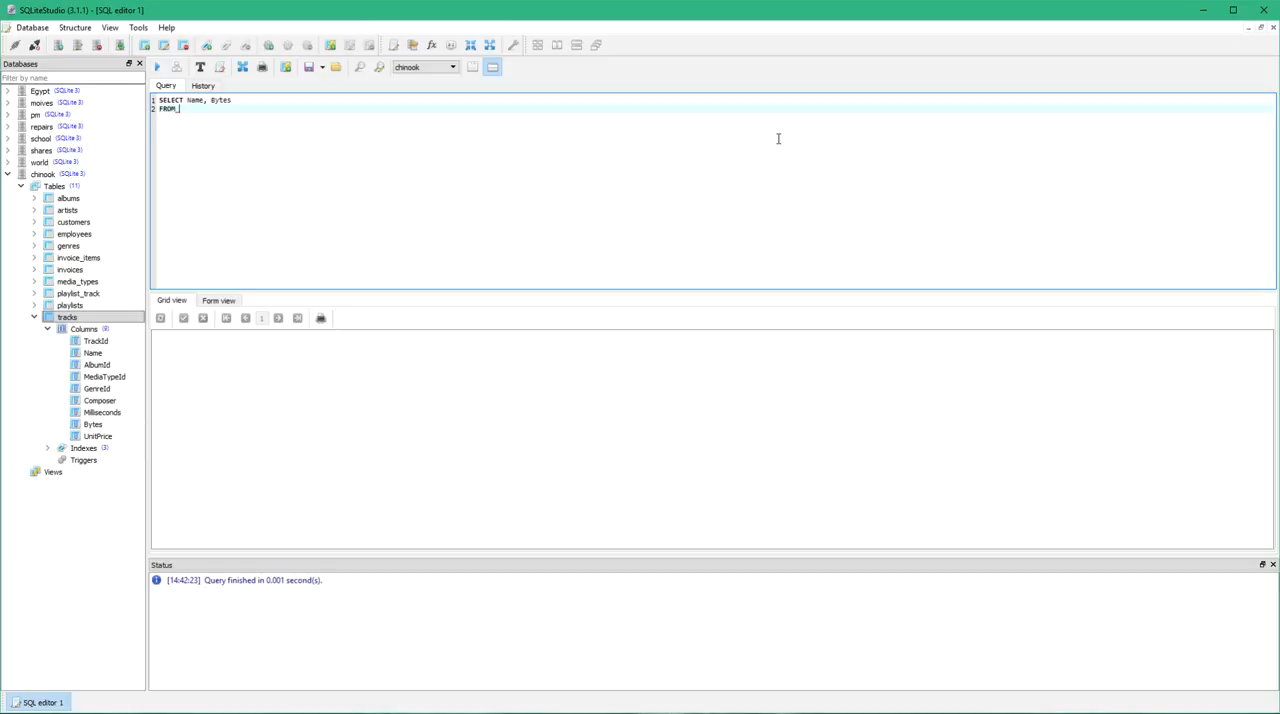
{"action": "type", "text": "tracks"}
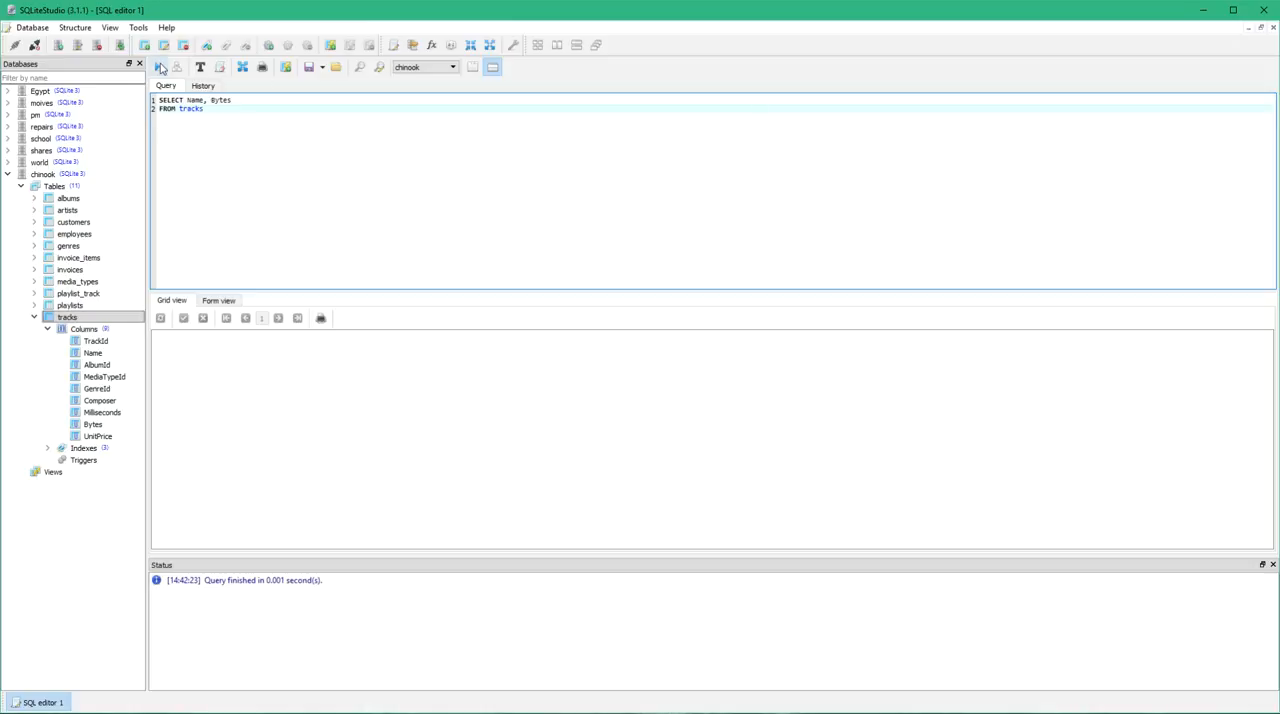
Execute the query to list every track's name and byte size in the results grid.
{"action": "left_click", "coordinate": [156, 68]}
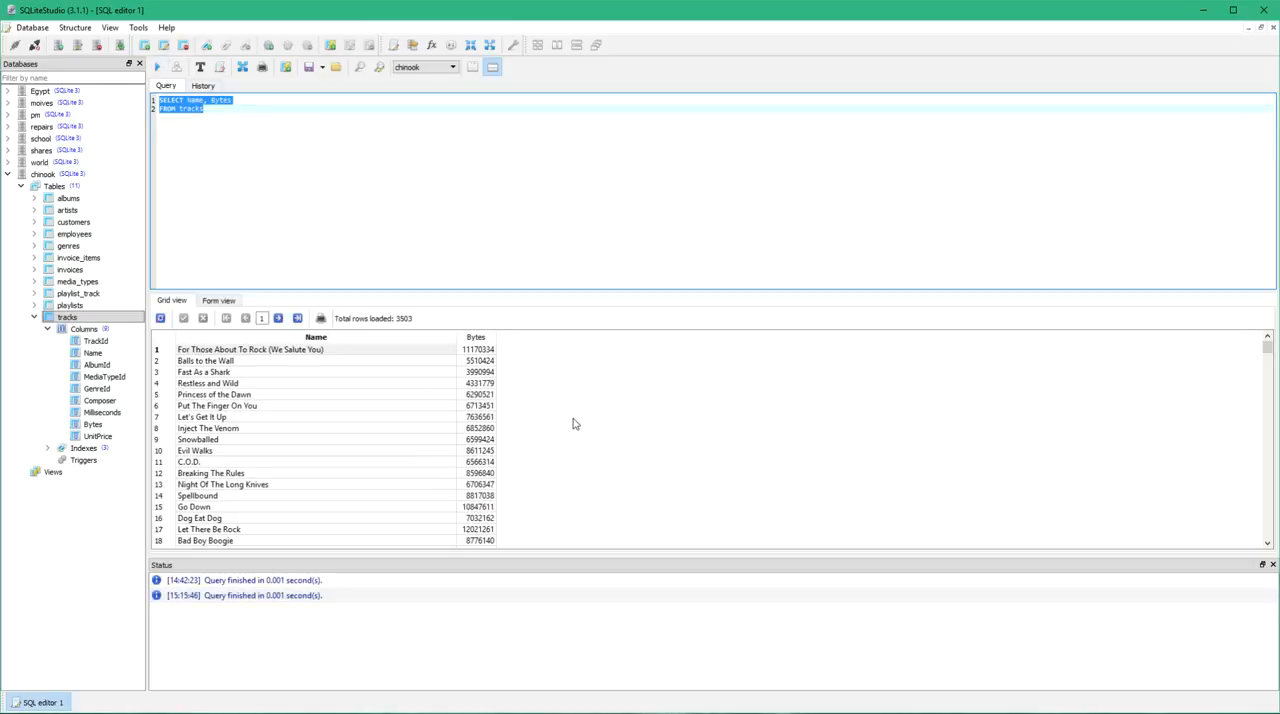
{"action": "scroll", "scroll_direction": "down", "scroll_amount": 3}
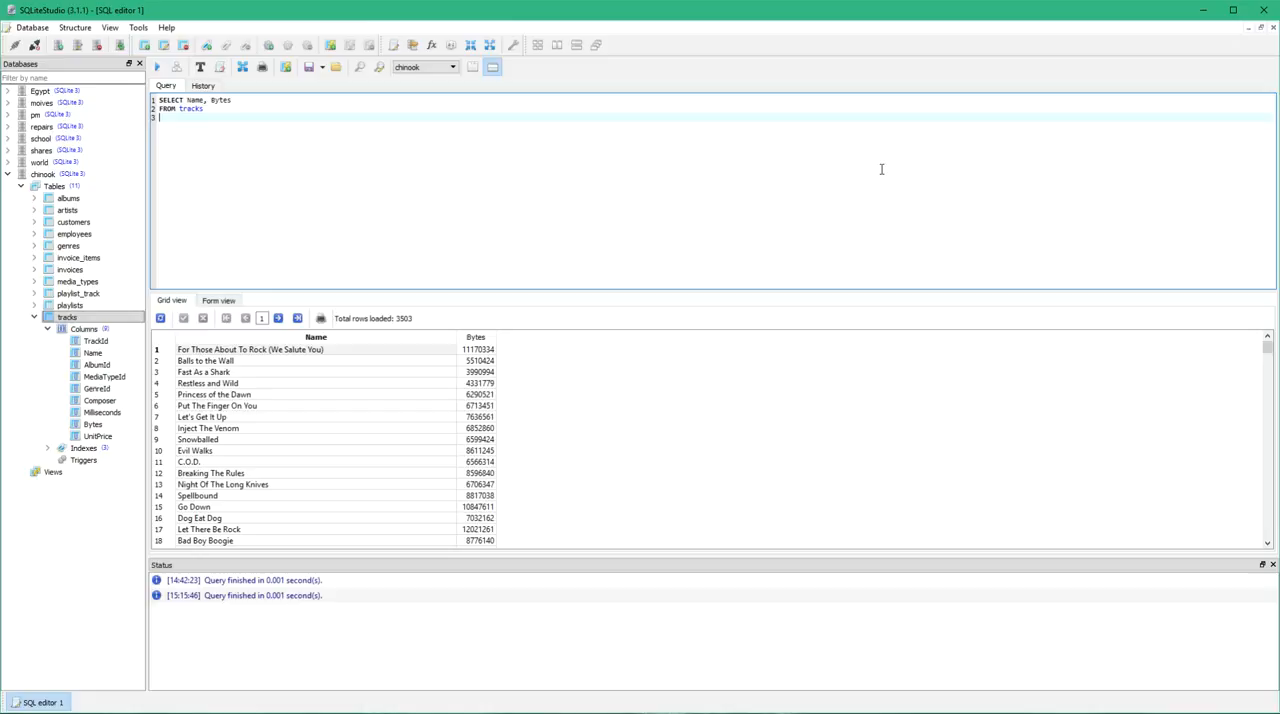
Add ORDER BY Bytes DESC to the query.
{"action": "type", "text": "O"}
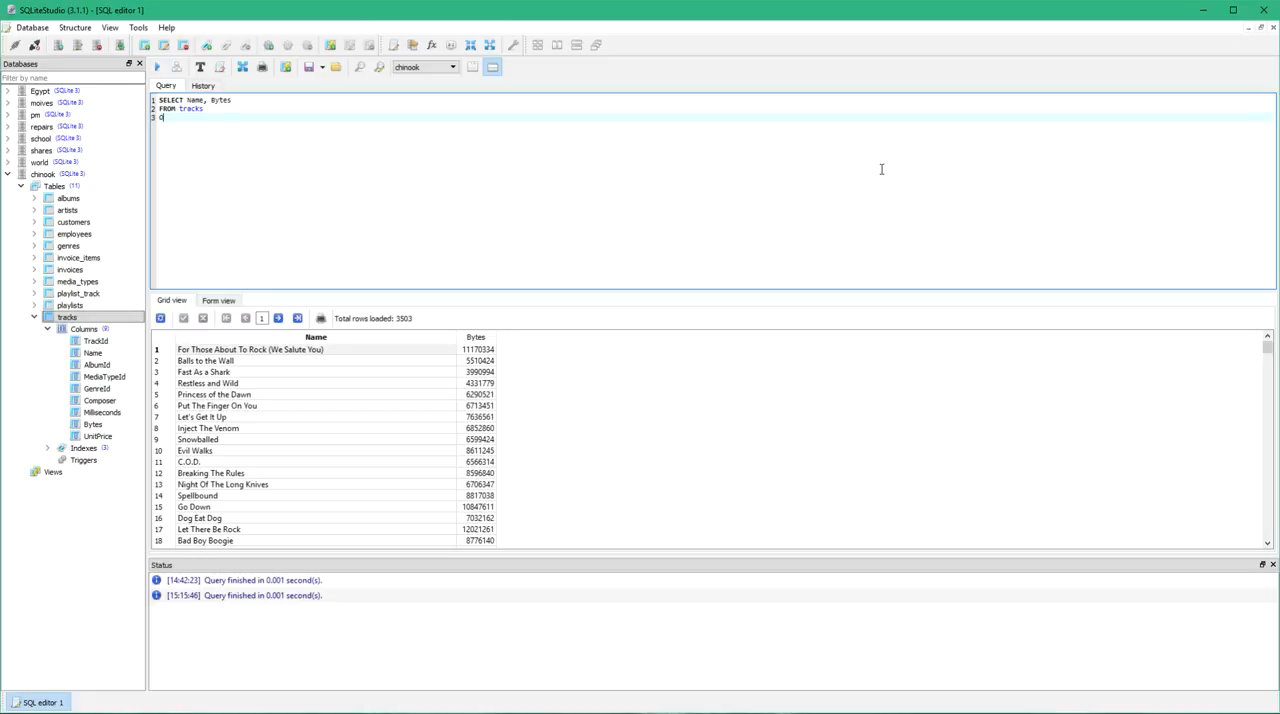
{"action": "type", "text": "RDER BY"}
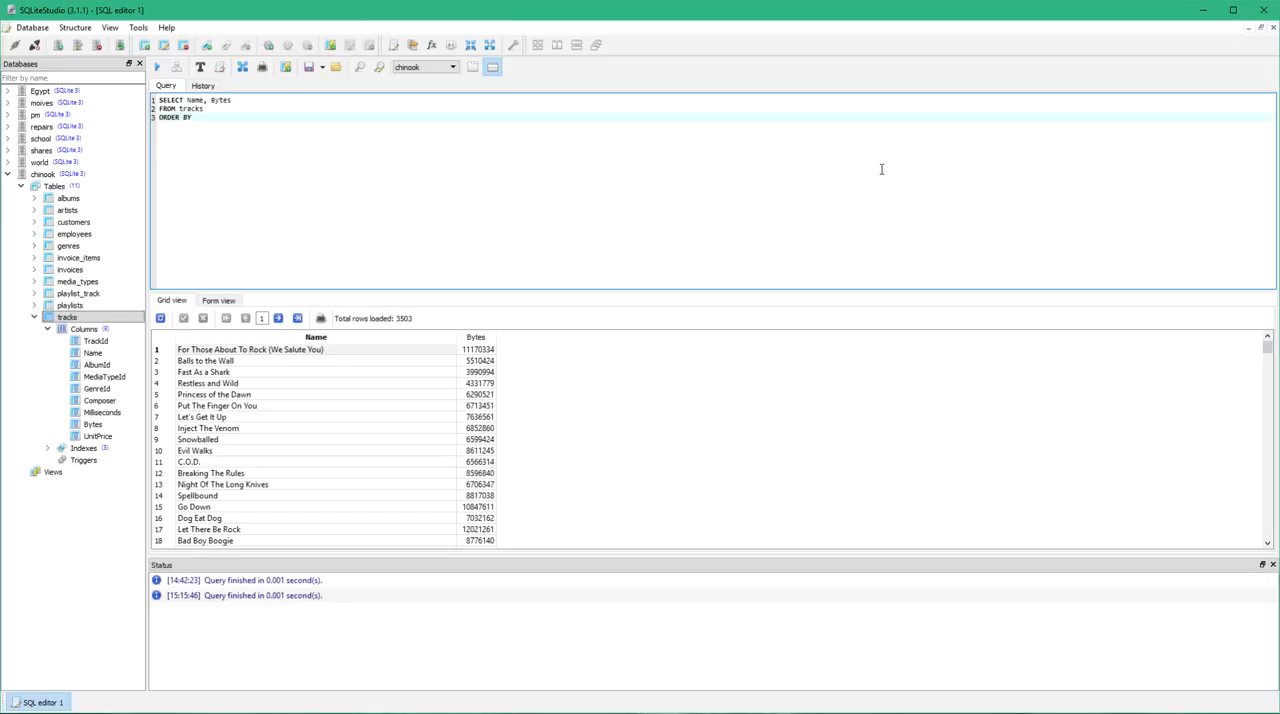
{"action": "left_click", "coordinate": [192, 116]}
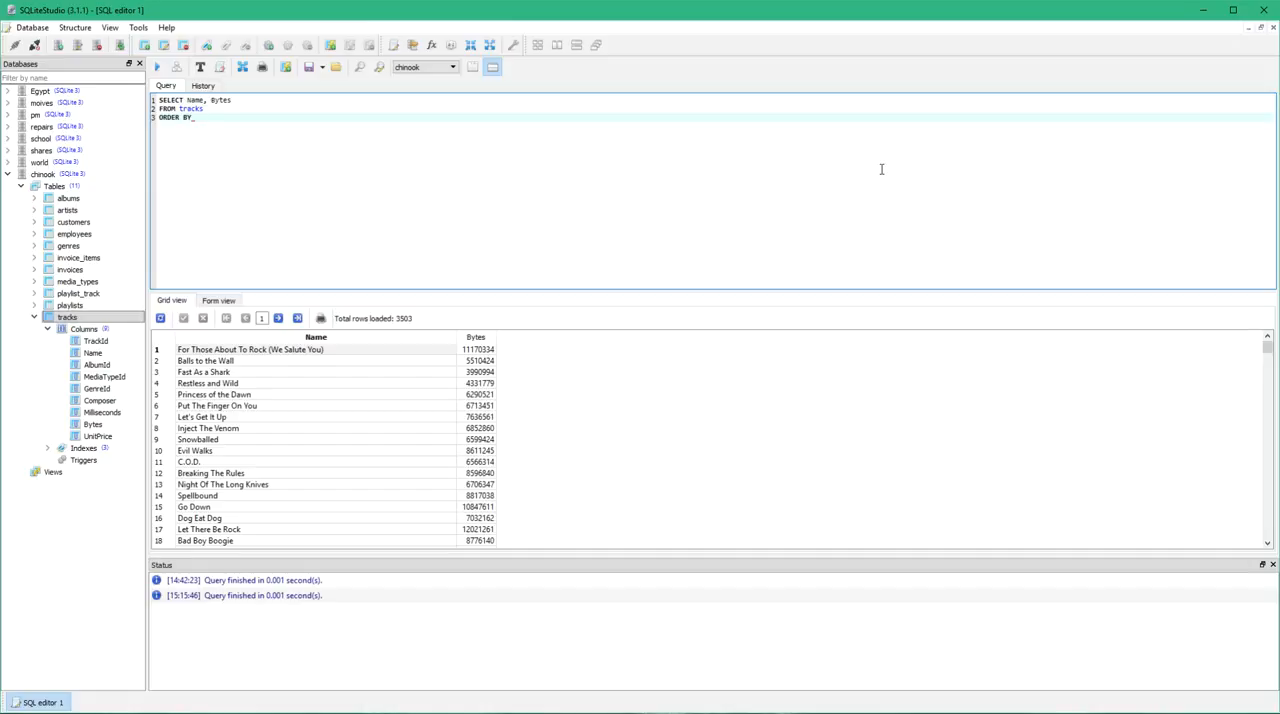
{"action": "type", "text": "Bytes"}
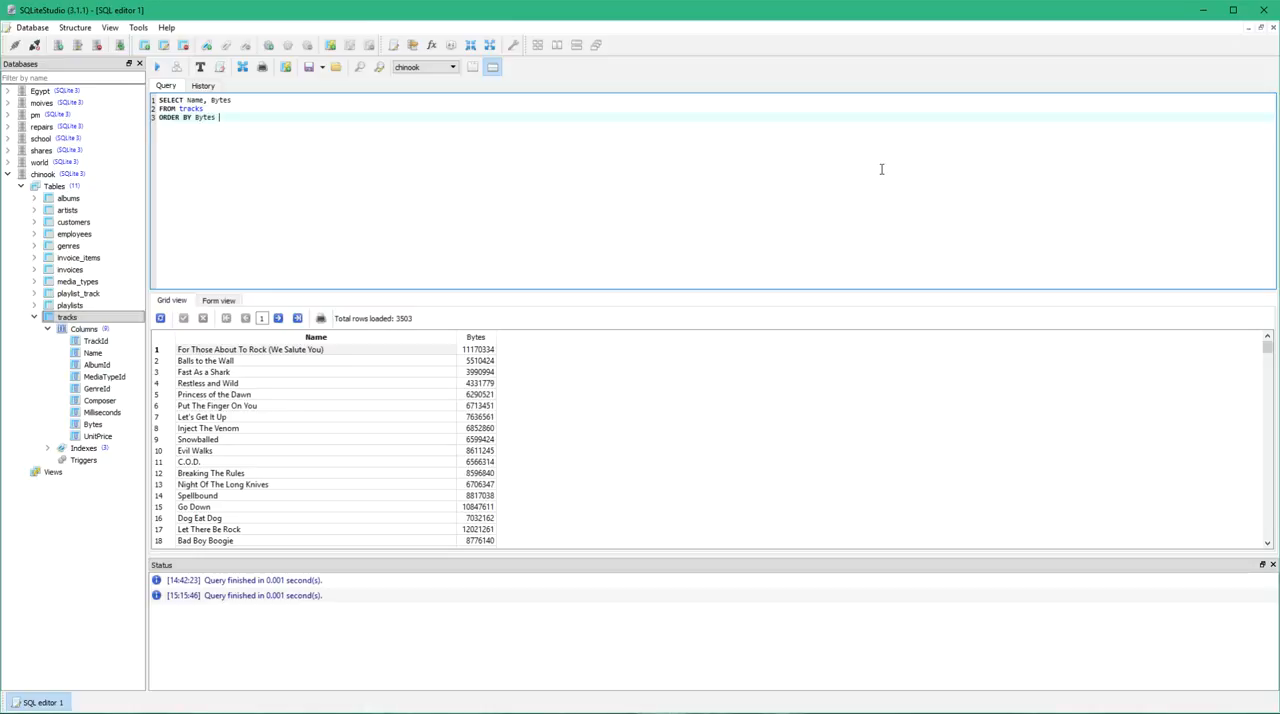
{"action": "type", "text": "DE"}
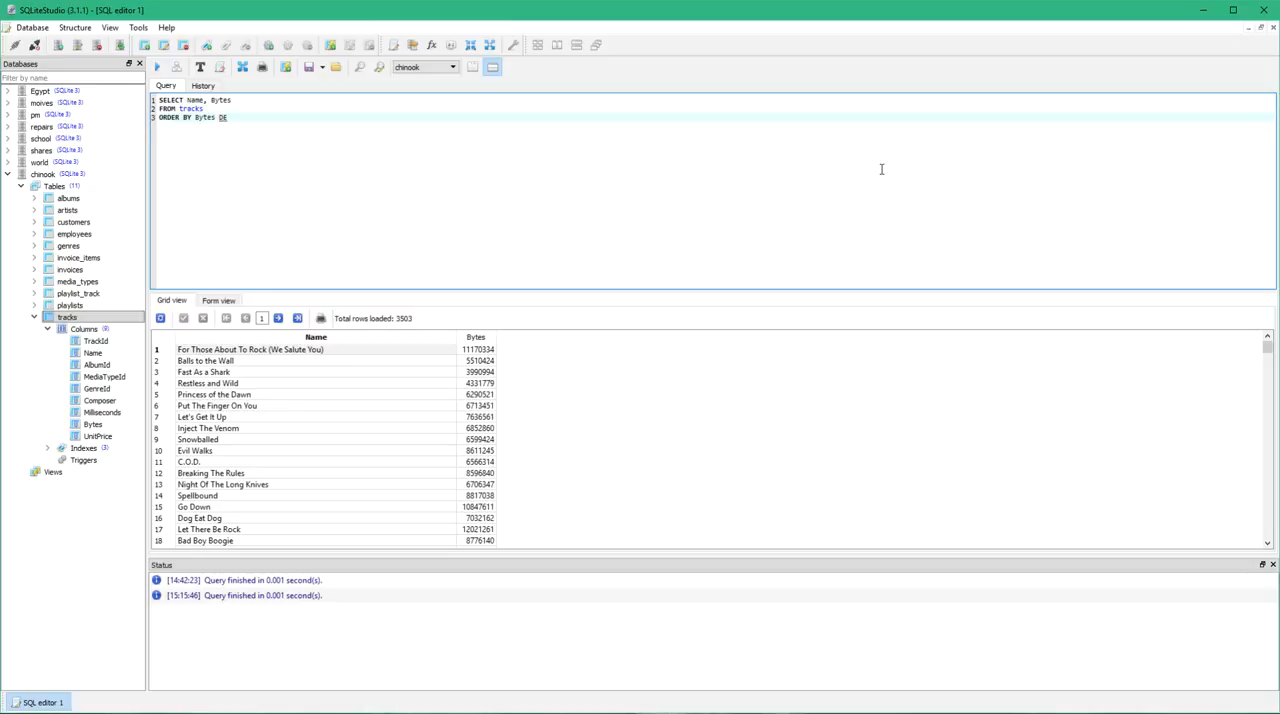
{"action": "type", "text": "SC"}
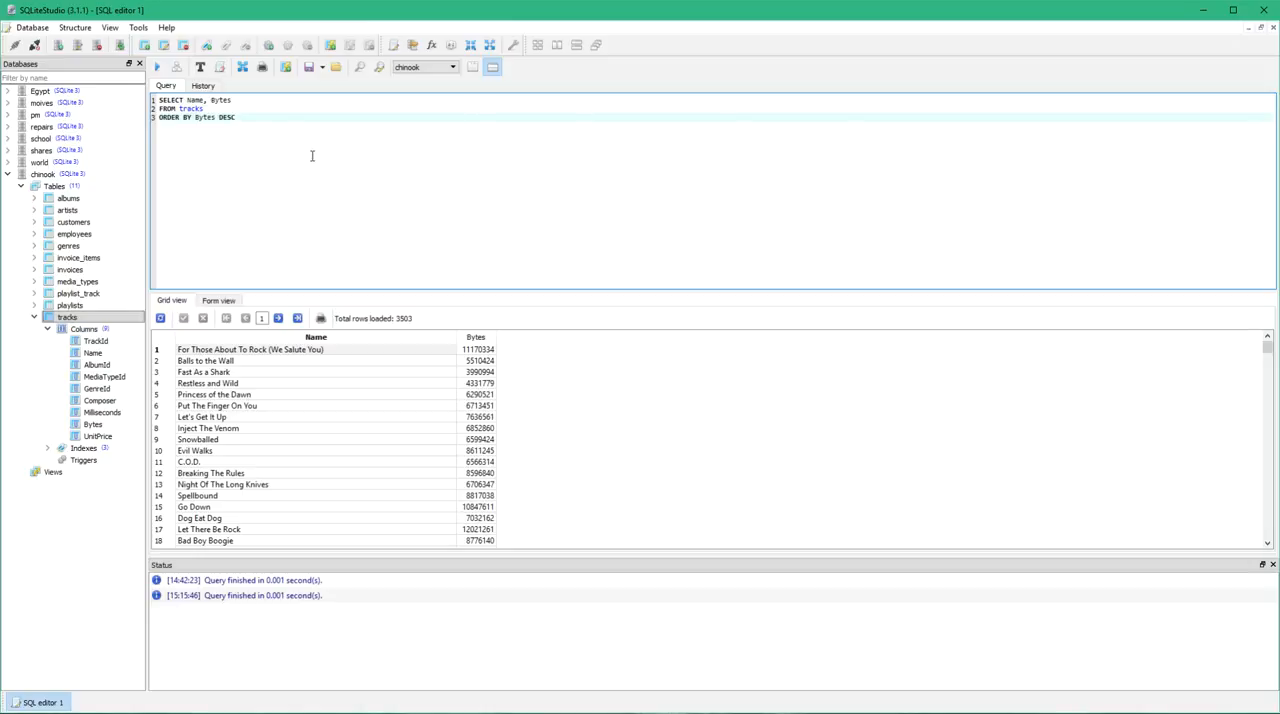
{"action": "mouse_move", "coordinate": [304, 188]}
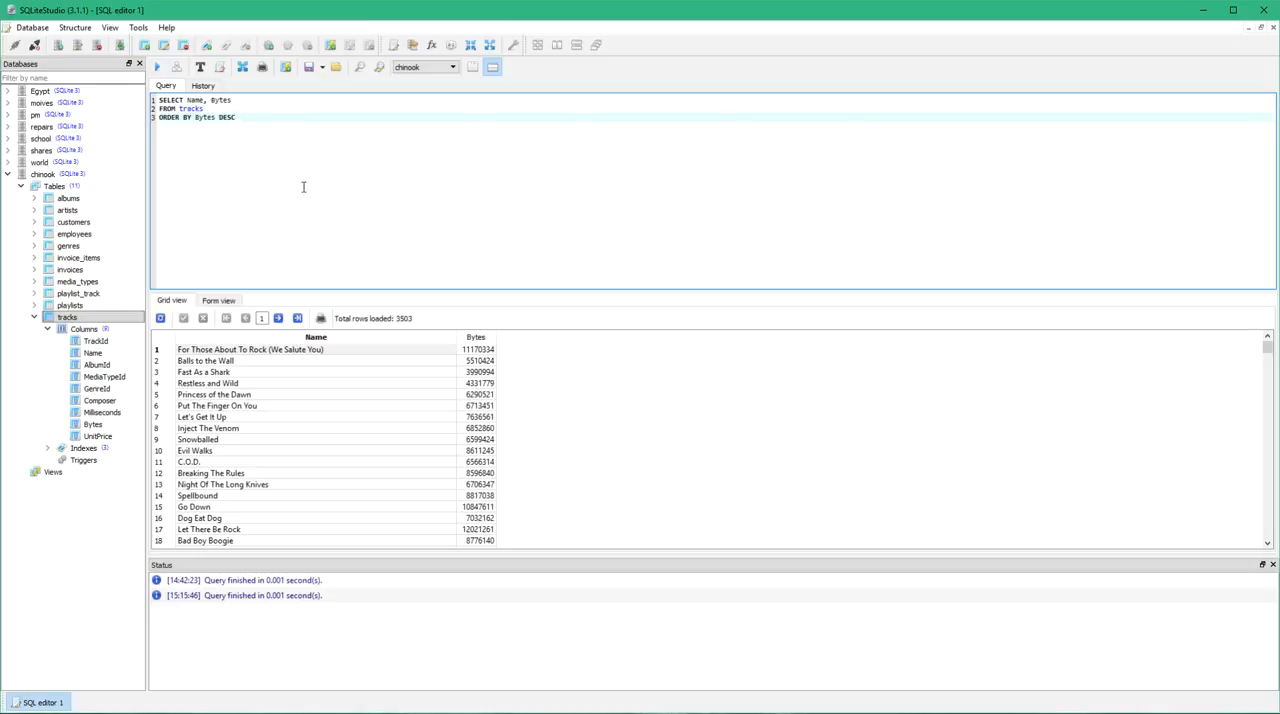
Rerun the query so the largest tracks are listed first.
{"action": "left_click", "coordinate": [156, 68]}
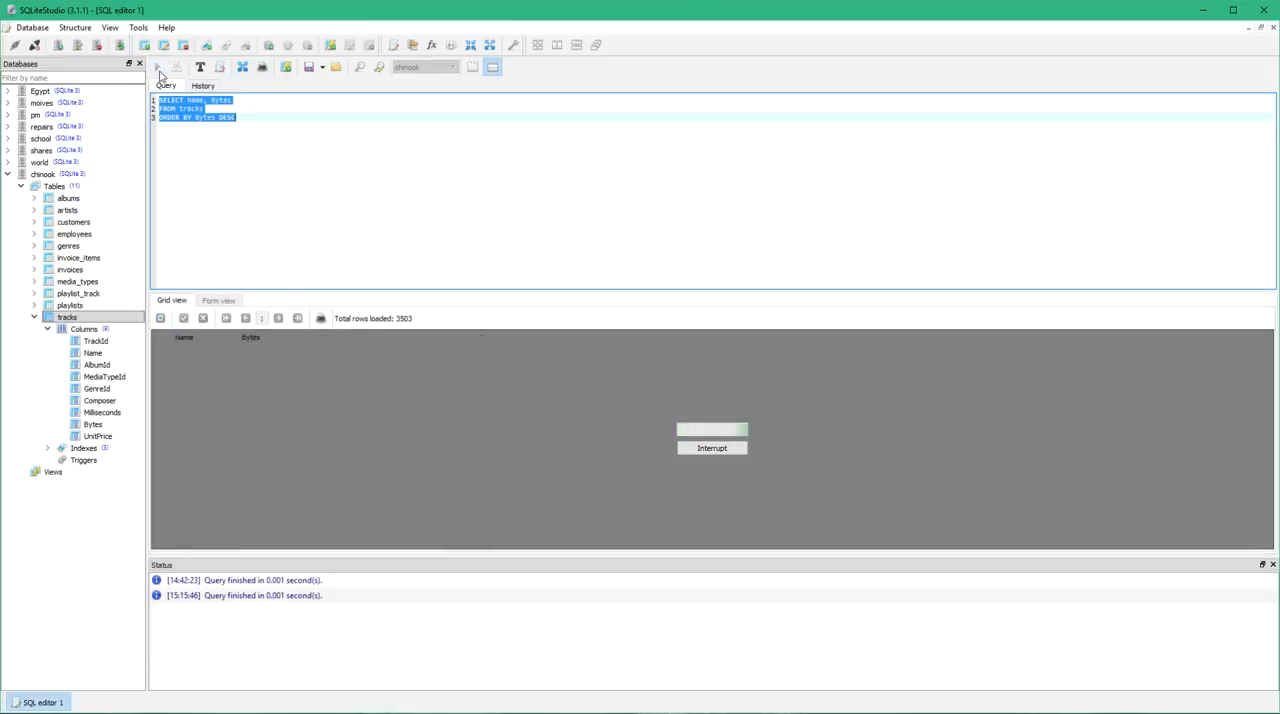
{"action": "left_click", "coordinate": [158, 68]}
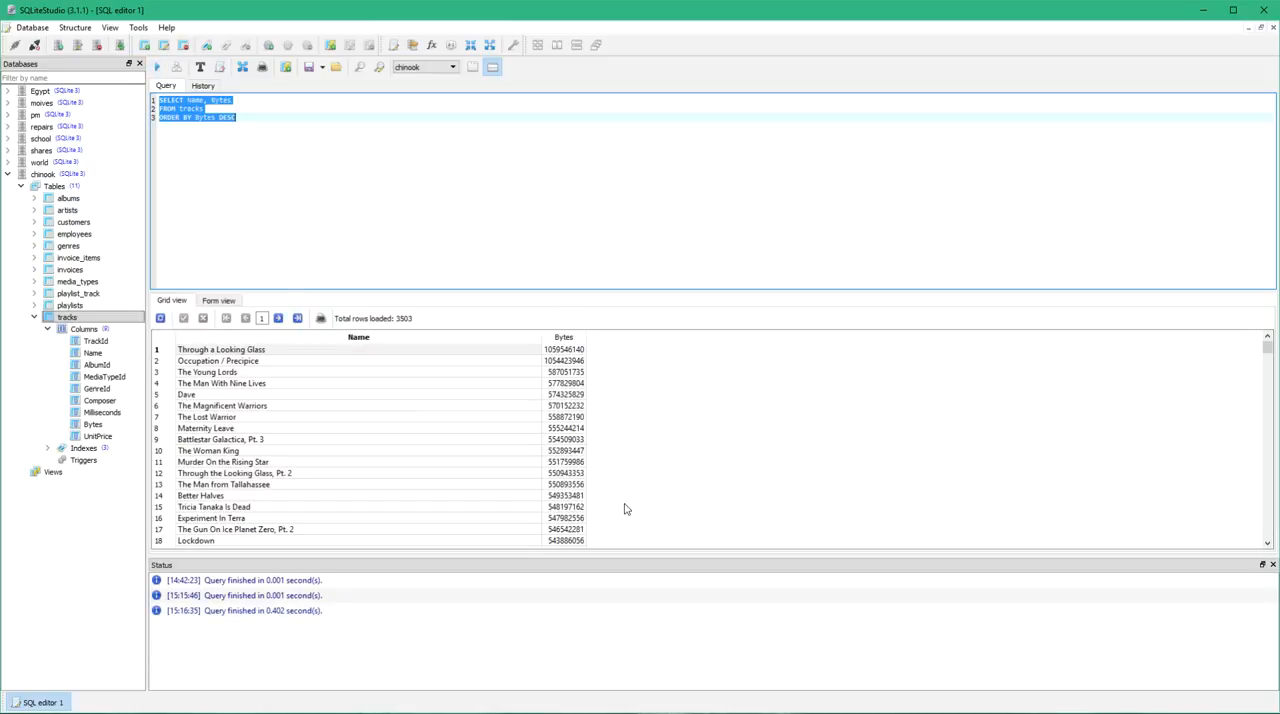